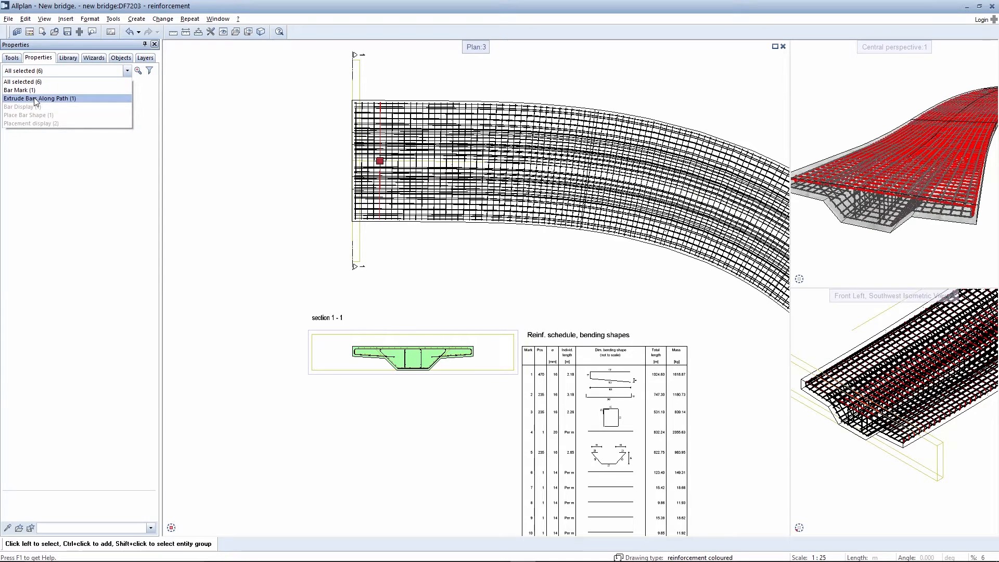
- Filter the Properties palette to Extrude Bars Along Path (1) to show cover, spacing and bar settings
{"action": "left_click", "coordinate": [39, 98]}
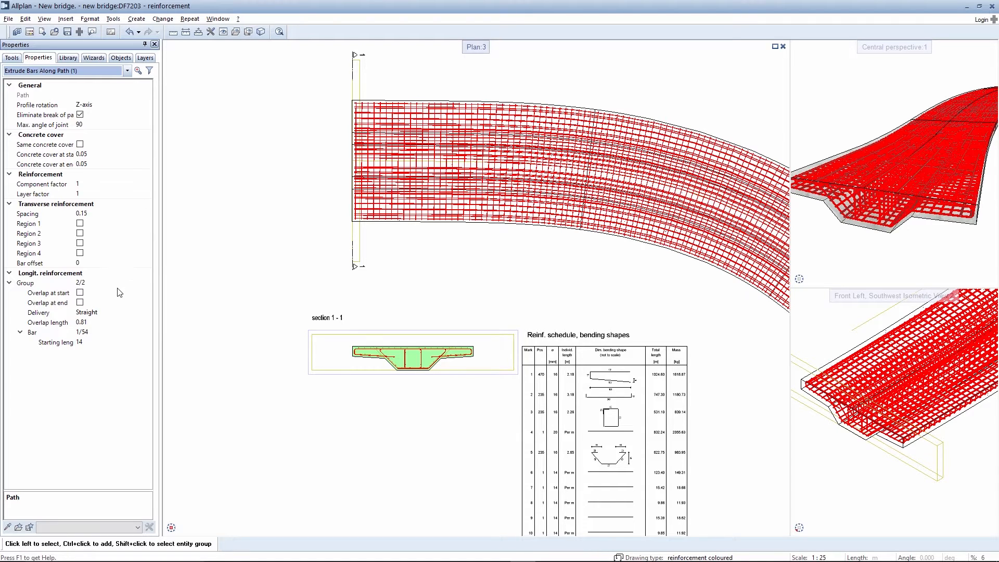
{"action": "left_click", "coordinate": [37, 313]}
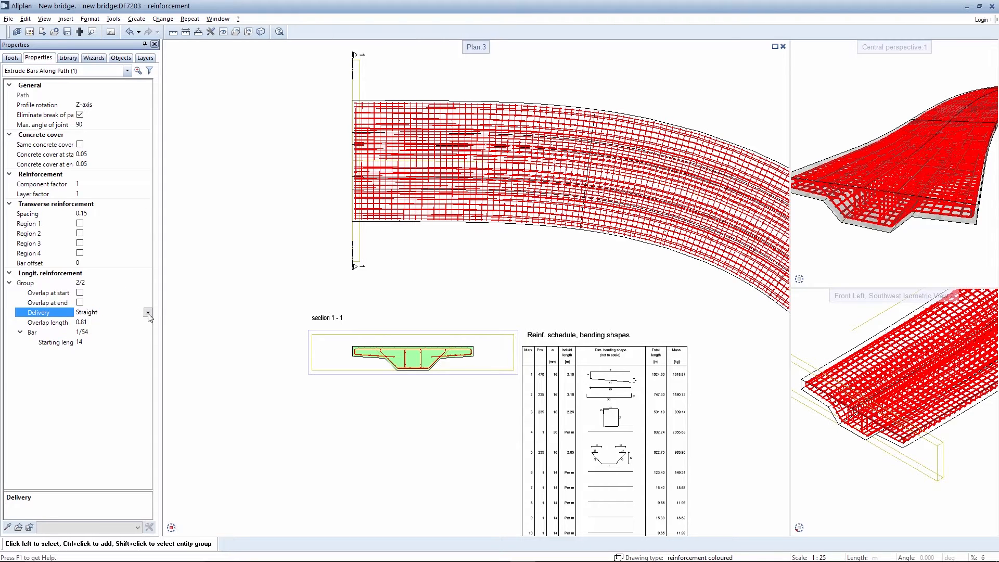
{"action": "left_click", "coordinate": [147, 313]}
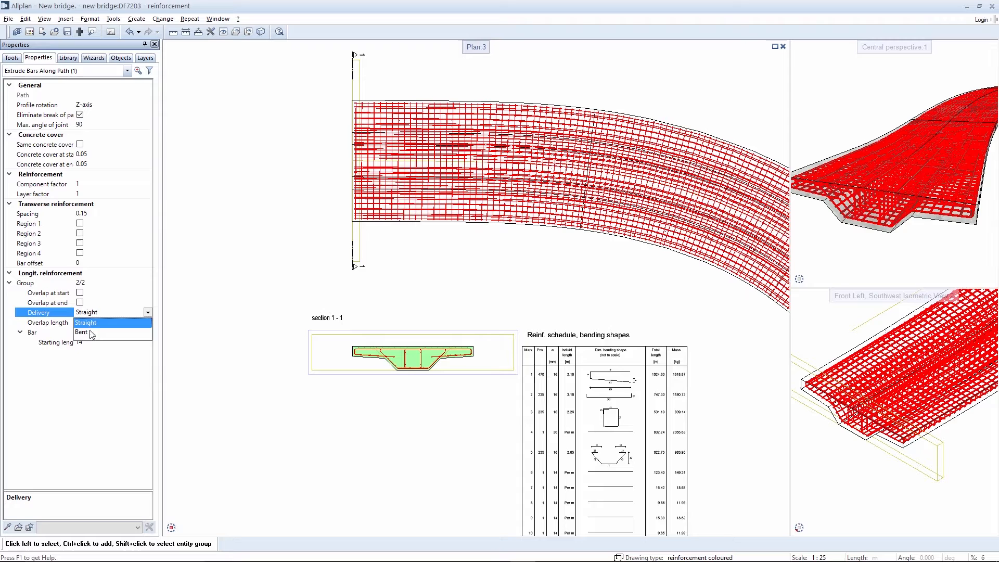
{"action": "left_click", "coordinate": [86, 322]}
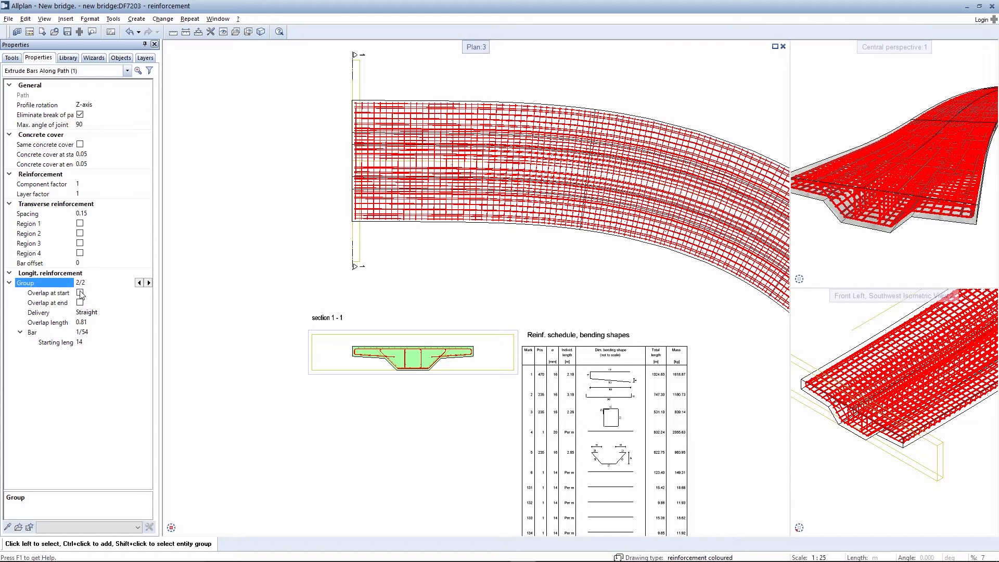
{"action": "left_click", "coordinate": [79, 292]}
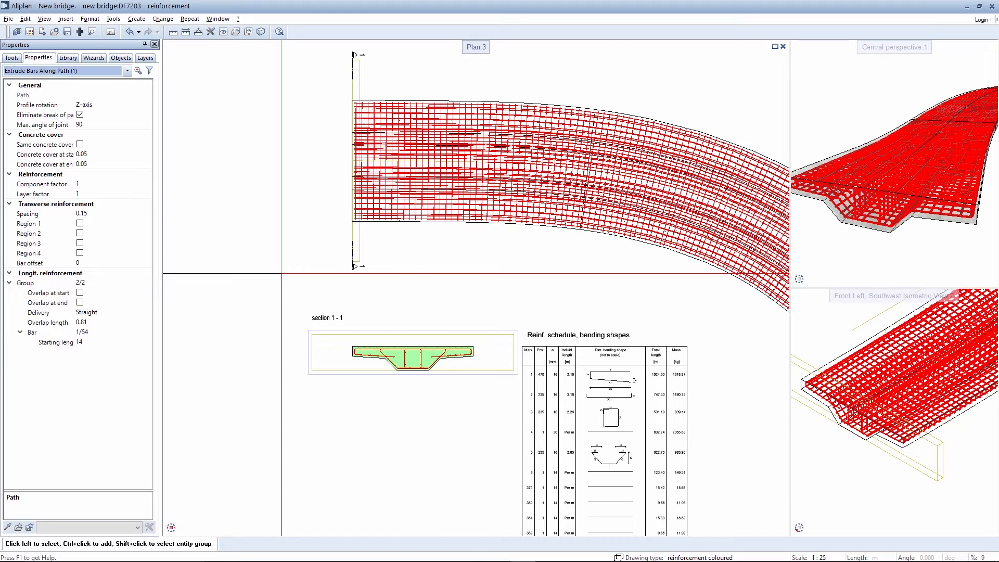
{"action": "left_click", "coordinate": [80, 144]}
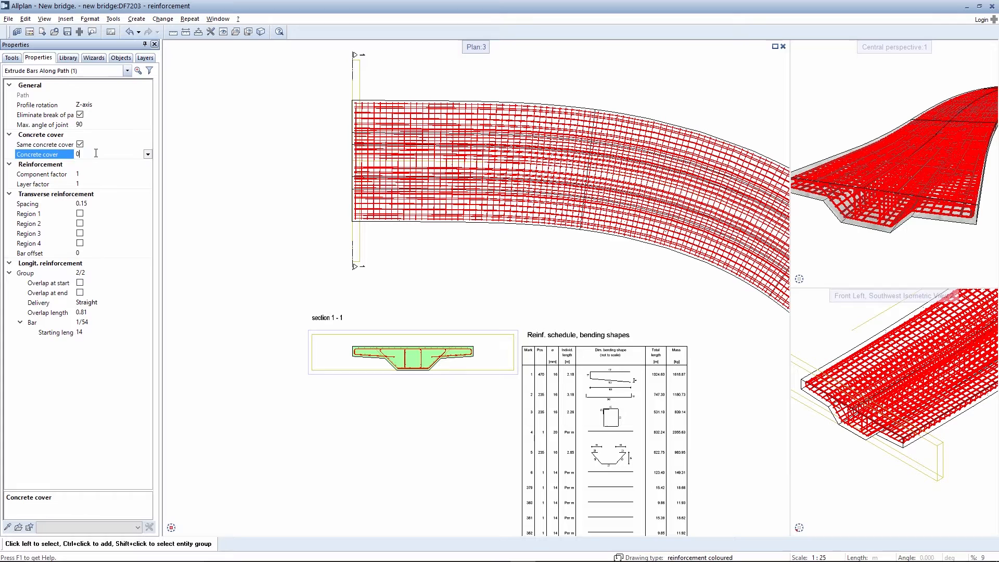
{"action": "type", "text": "0,25"}
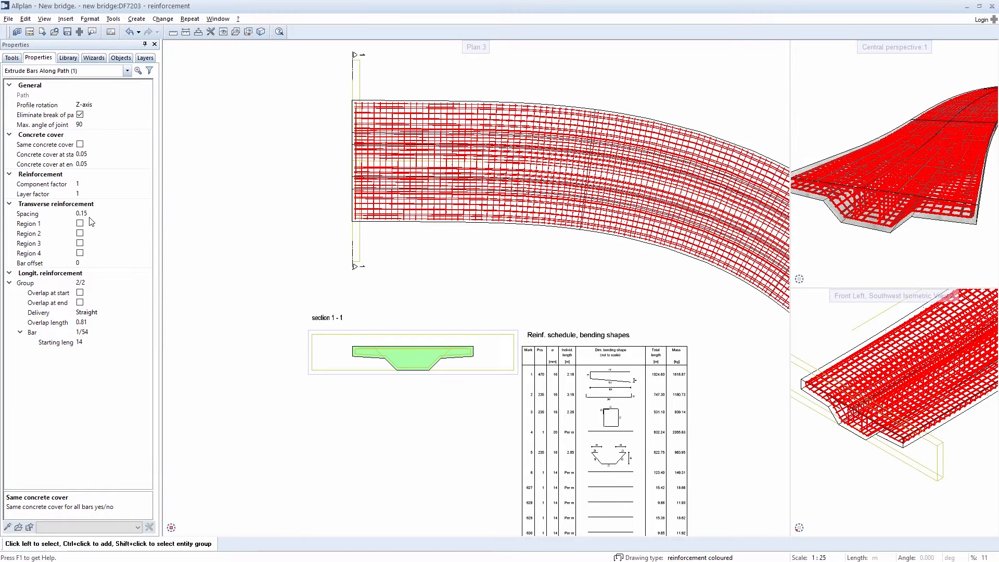
- Activate transverse reinforcement Region 4, completing regions of lengths 10/4/4/10 with spacings 0.15/0.1/0.1/0.15
{"action": "left_click", "coordinate": [79, 223]}
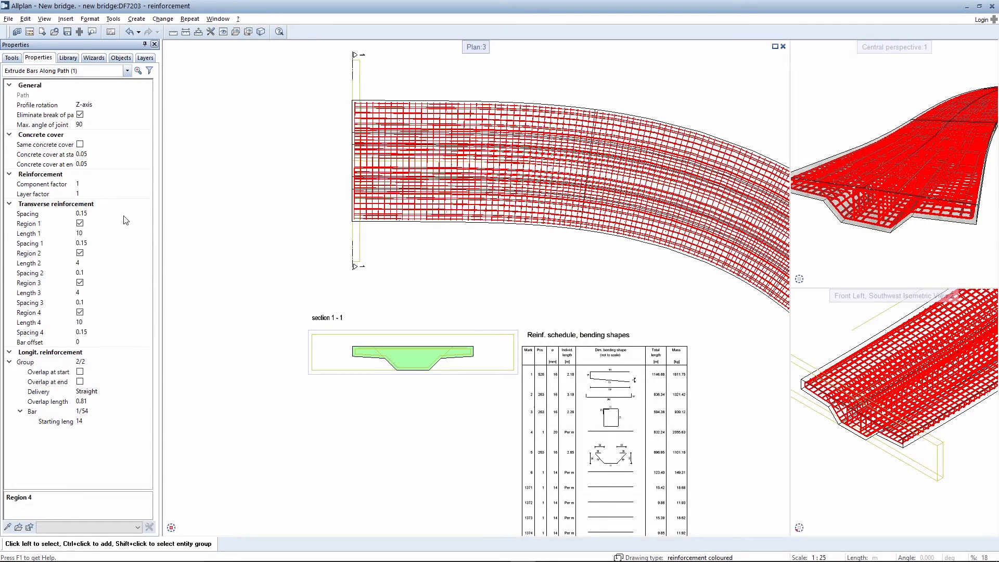
{"action": "mouse_move", "coordinate": [116, 329]}
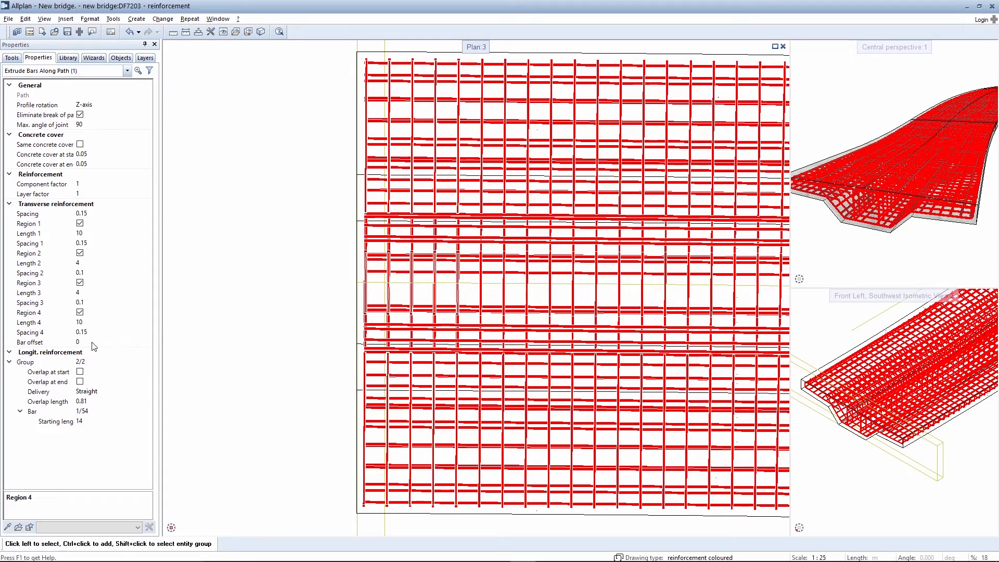
- Set the transverse bar offset to 0.02 and confirm the property edit
{"action": "left_click", "coordinate": [45, 342]}
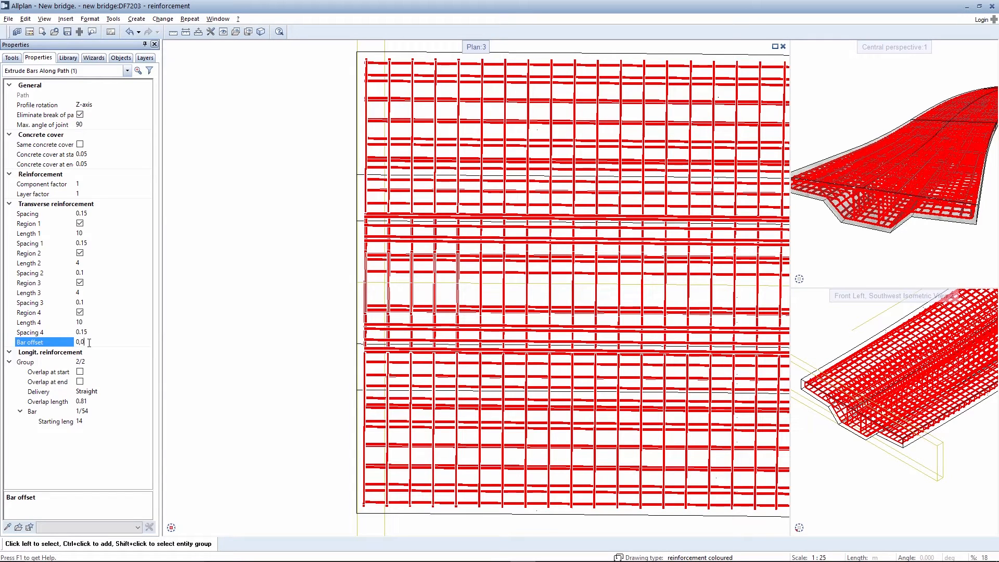
{"action": "type", "text": "0.02"}
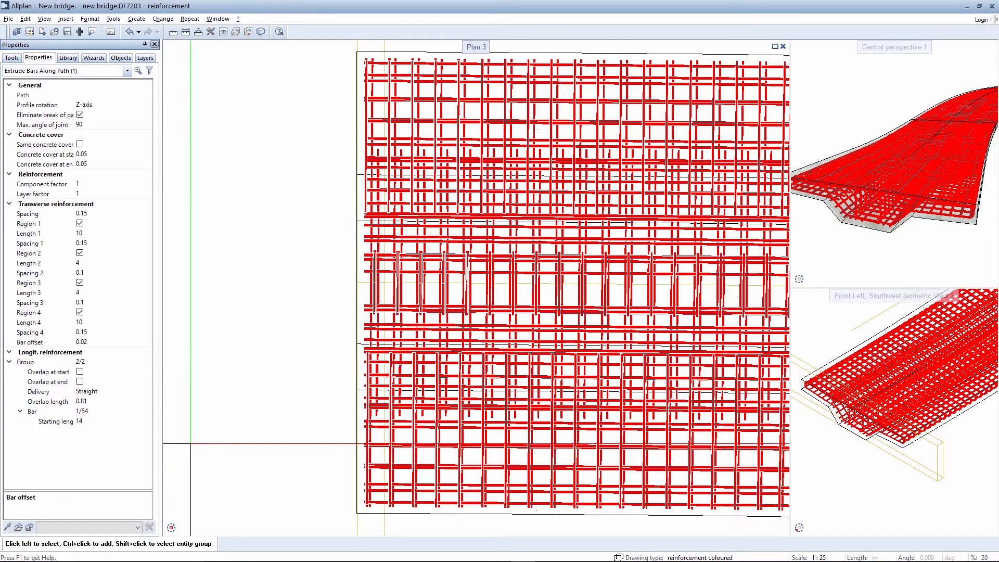
{"action": "left_click", "coordinate": [11, 57]}
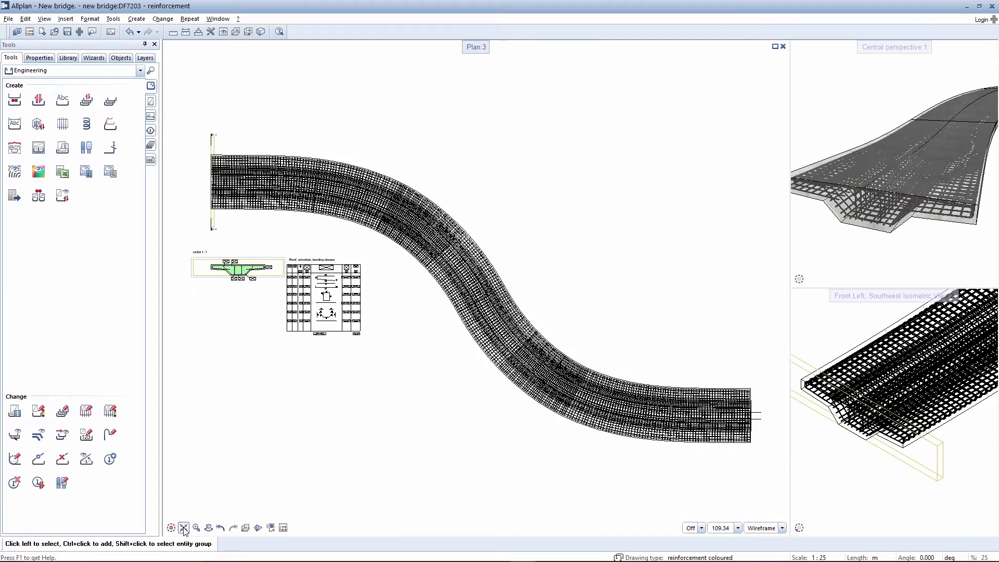
{"action": "mouse_move", "coordinate": [208, 528]}
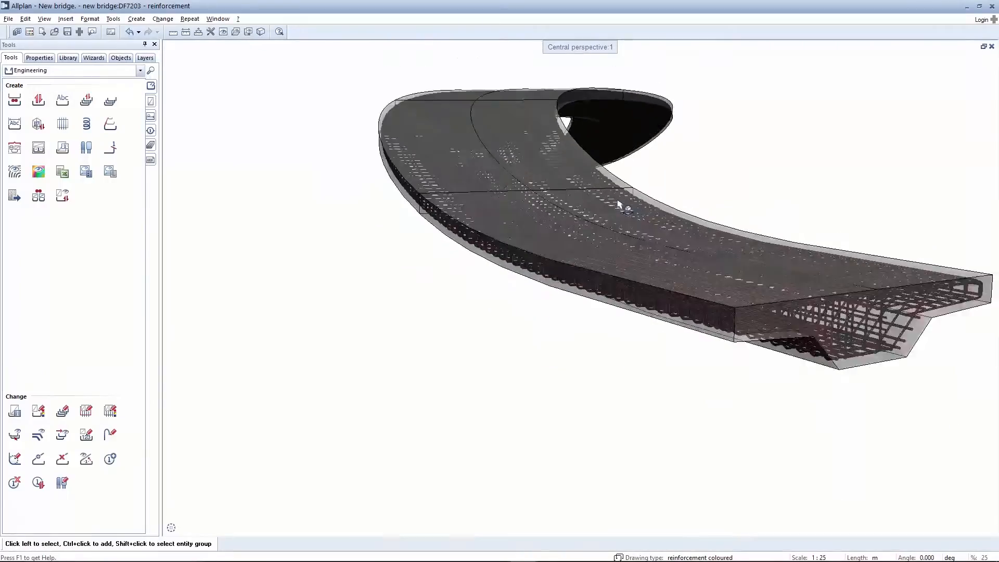
- Pan the central perspective view along the reinforced curved bridge deck
{"action": "left_click_drag", "start_coordinate": [625, 204], "coordinate": [517, 319]}
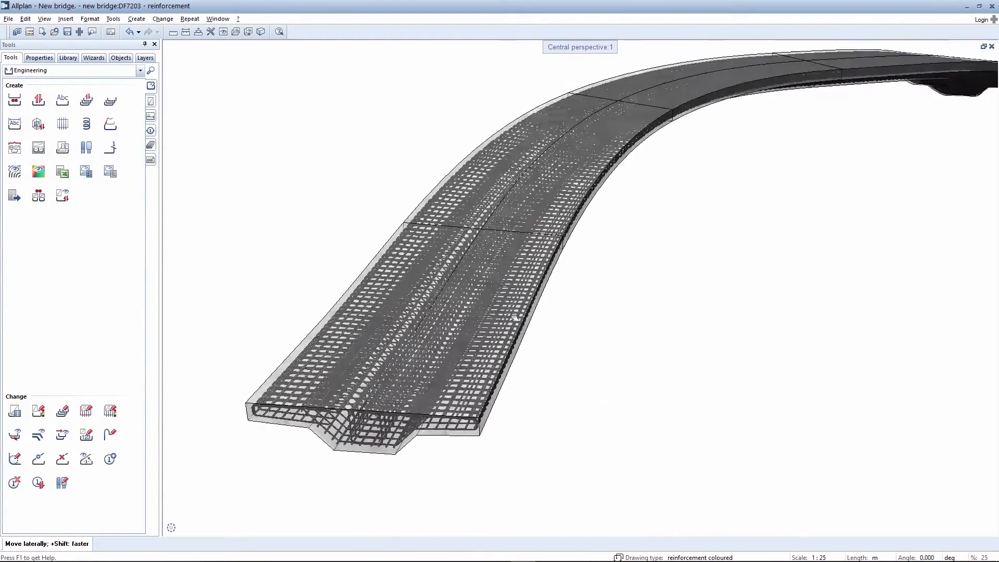